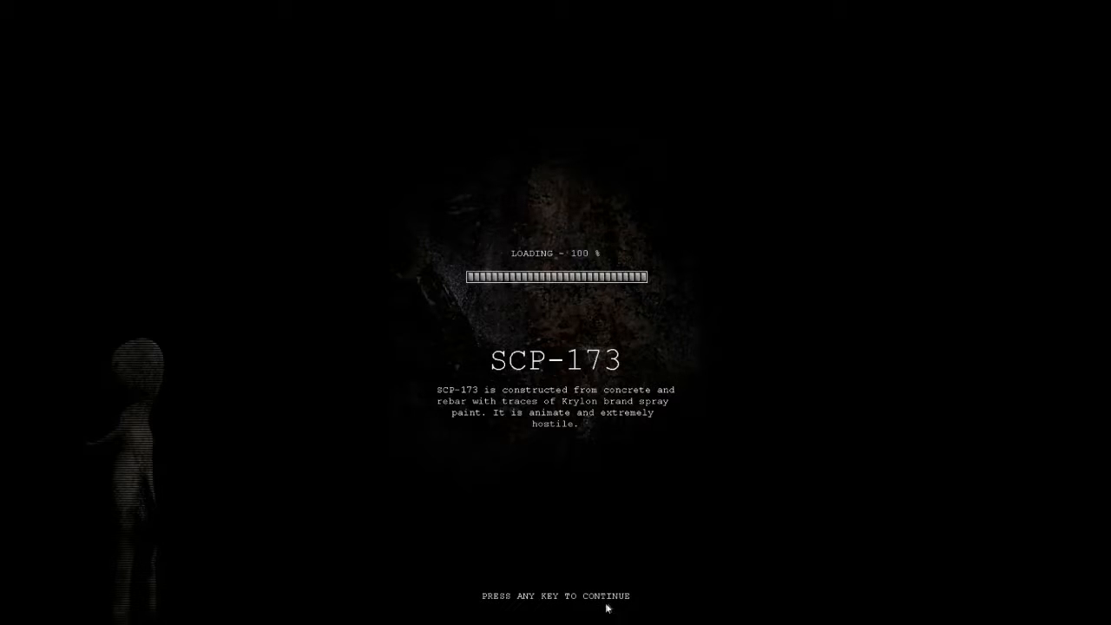
mouse_move(633, 589)
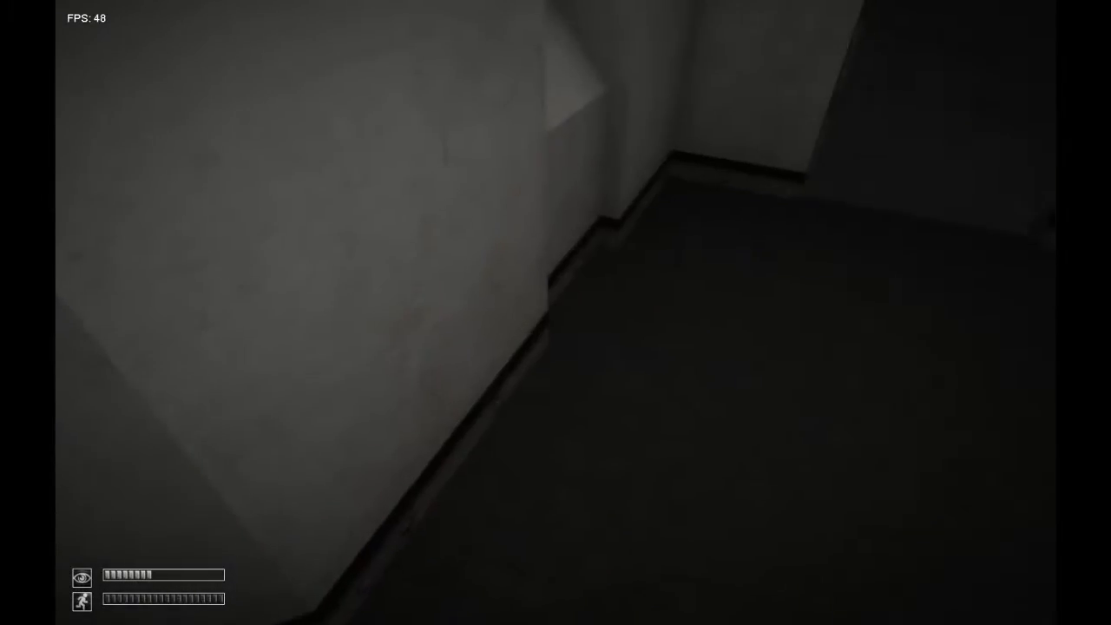
mouse_move(555, 313)
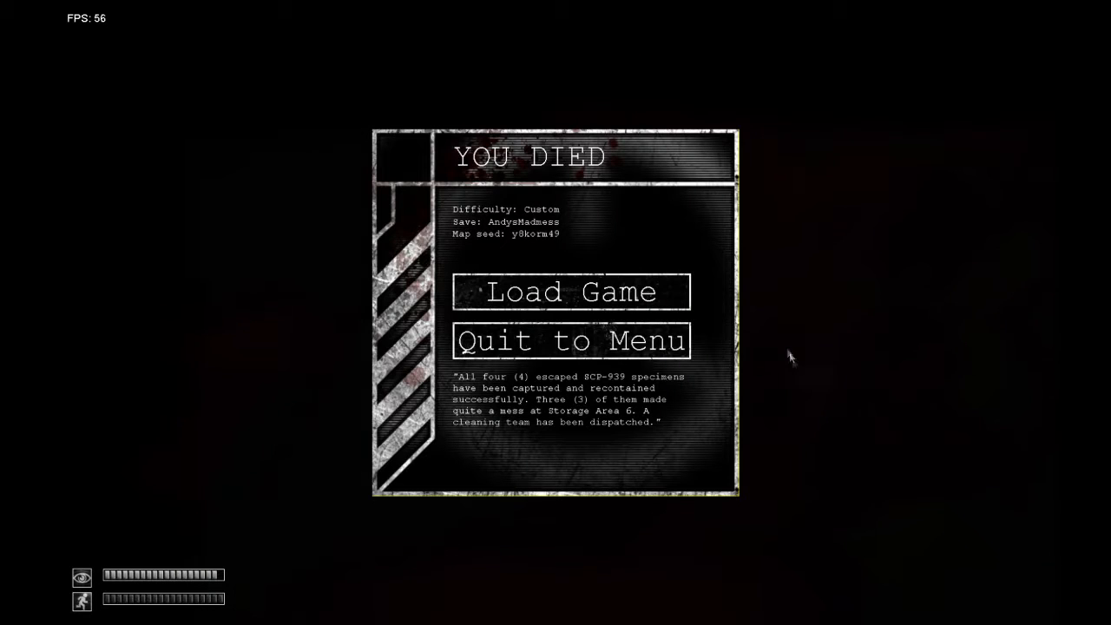
mouse_move(807, 409)
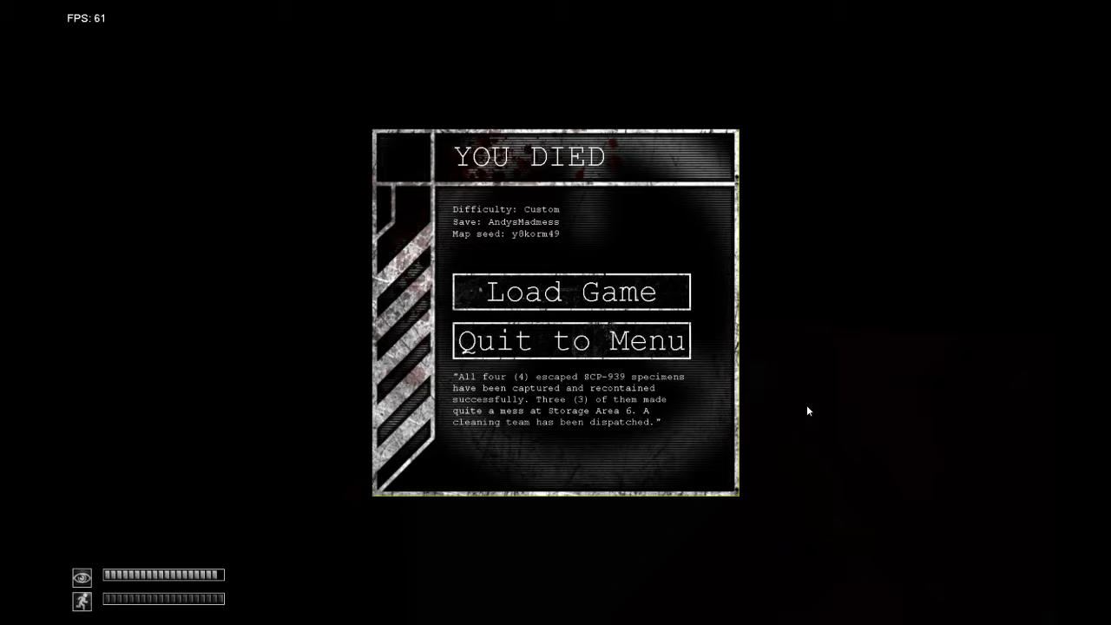
Reload the saved game from the YOU DIED screen to resume in the corridor.
left_click(570, 292)
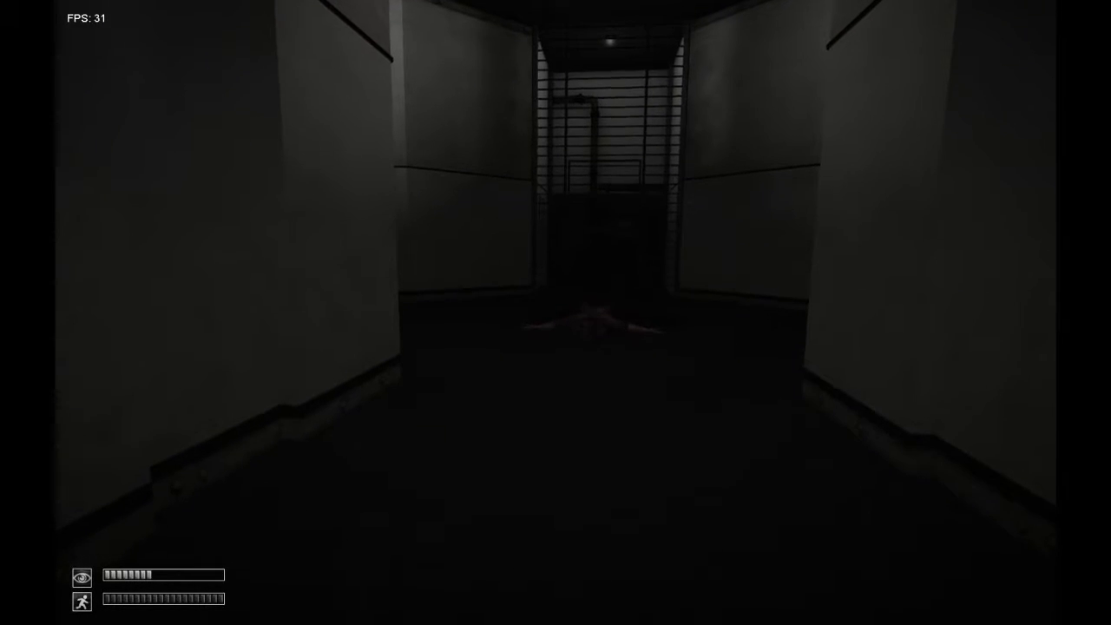
Walk forward through the corridors and activate the door's wall-mounted control button.
key("w")
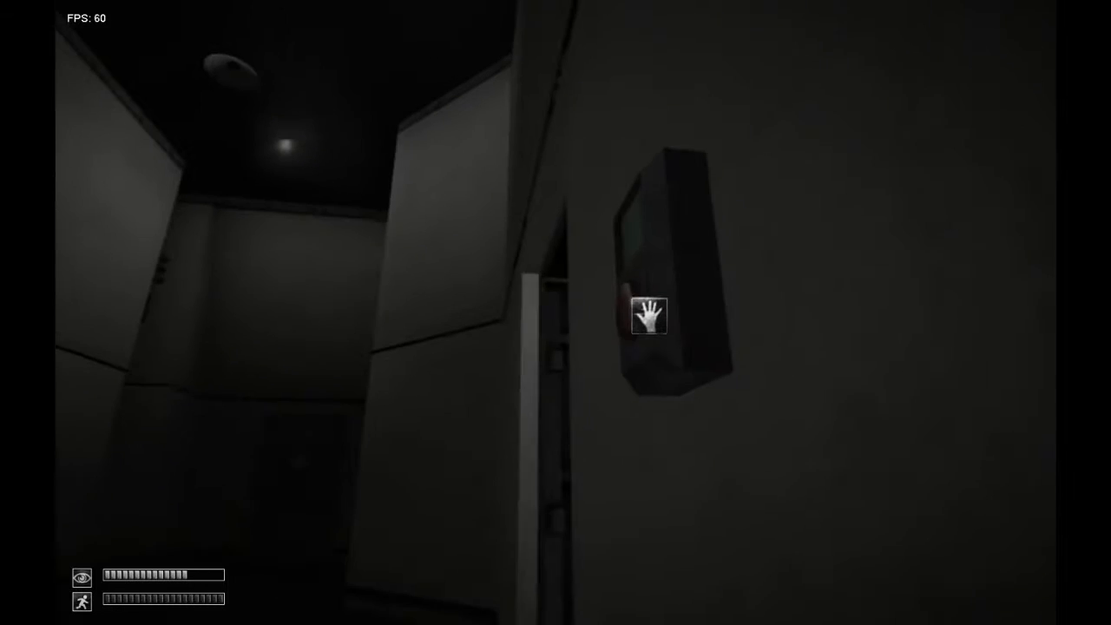
left_click(649, 316)
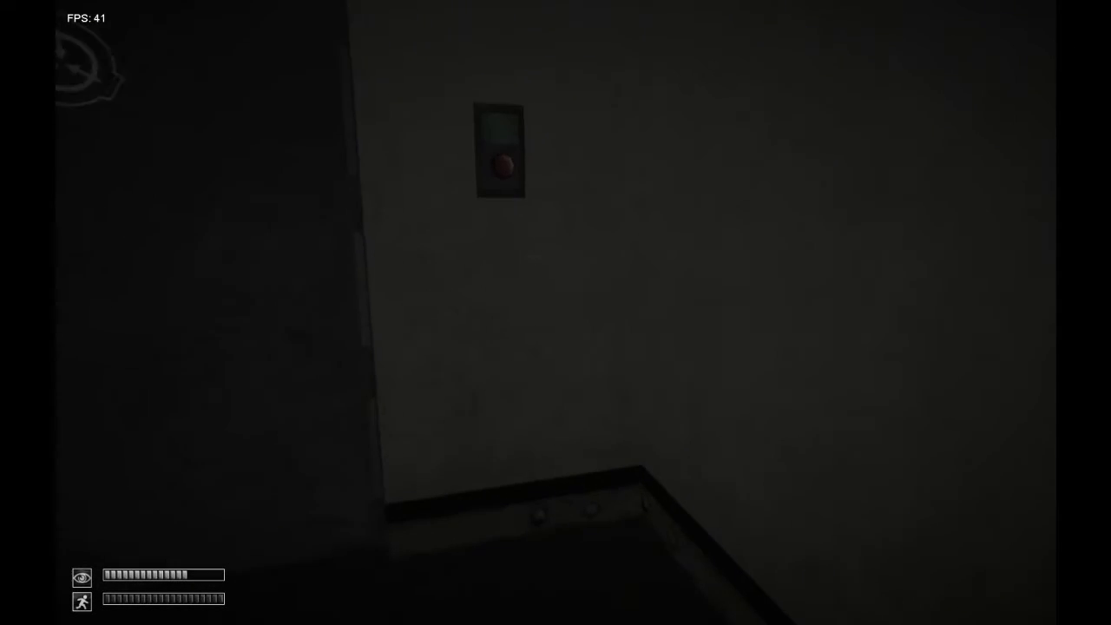
mouse_move(555, 261)
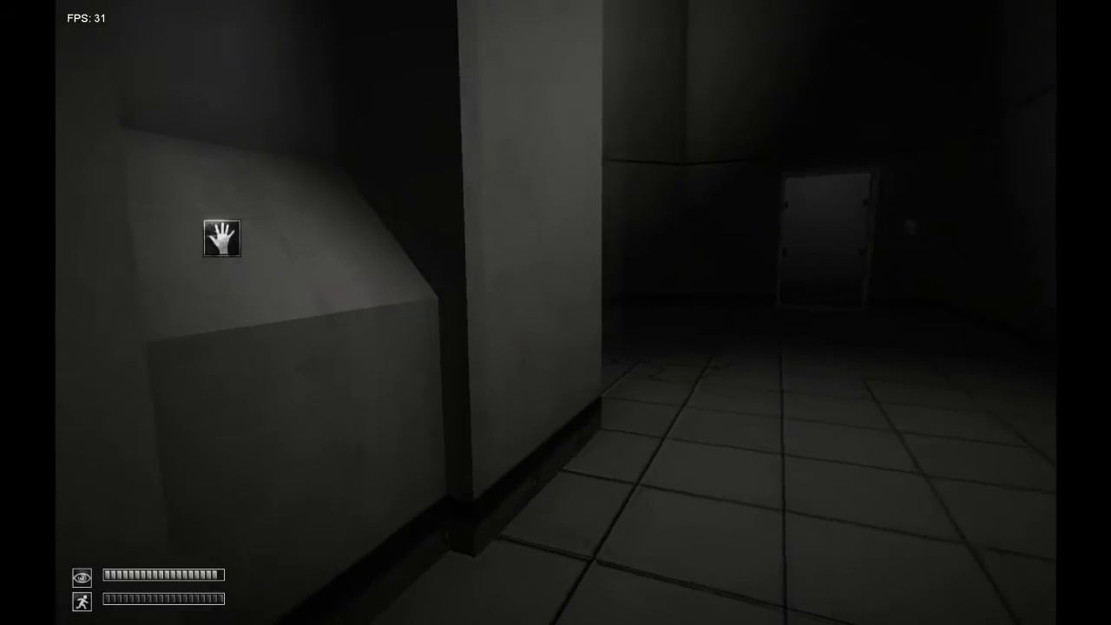
Walk forward past the wall button into the tiled hallway.
key("w")
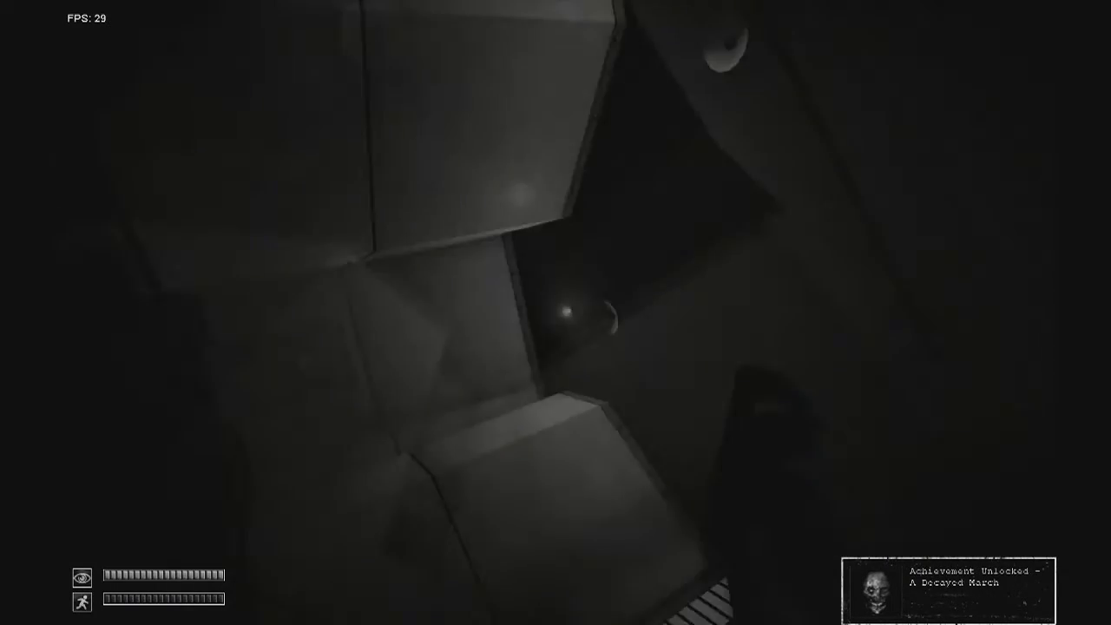
Pause and return to play in the pocket dimension, then bring up the carried-items inventory.
key("Escape")
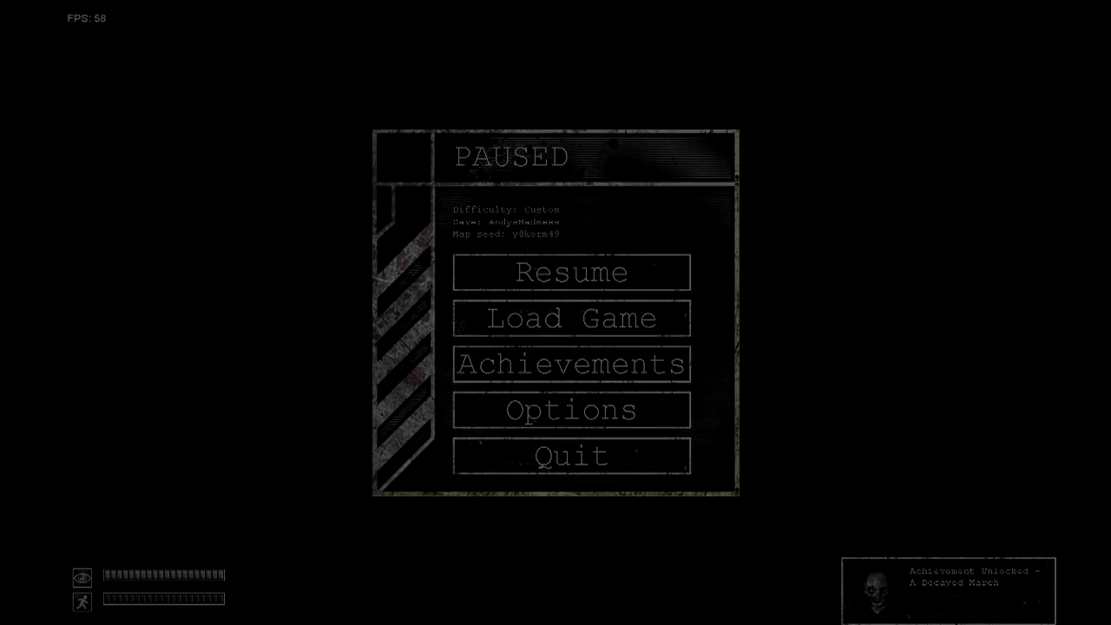
left_click(570, 271)
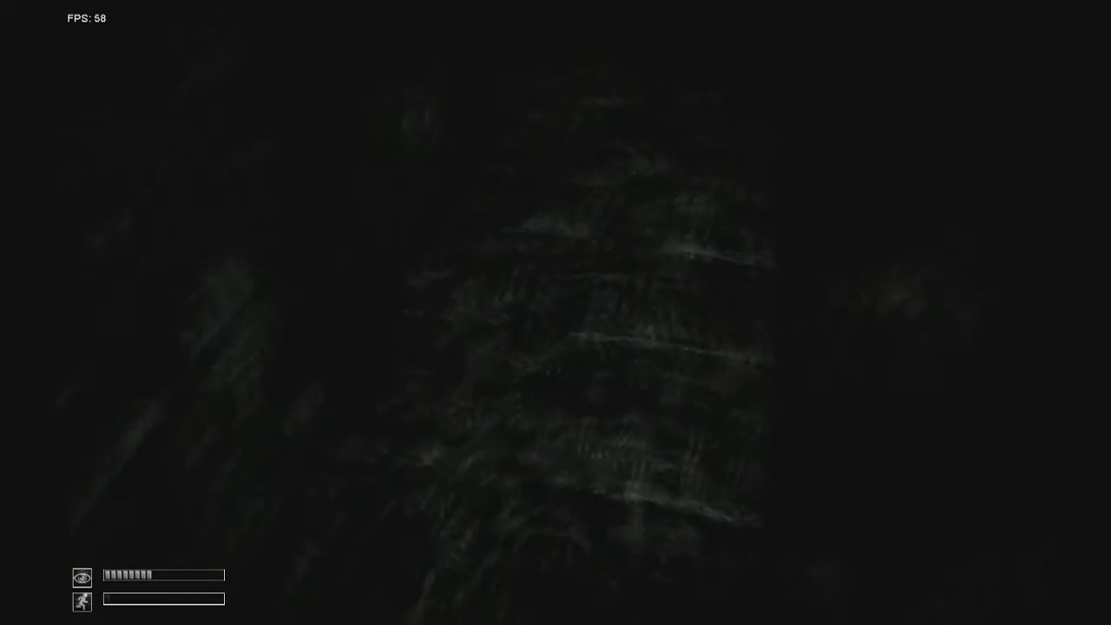
key("tab")
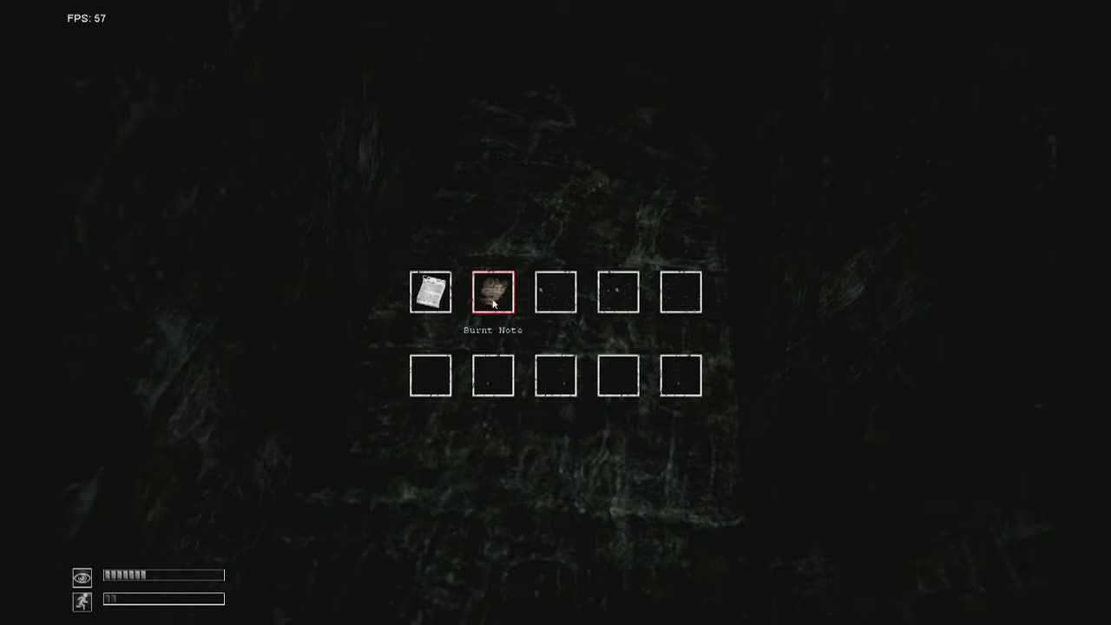
Examine the Burnt Note carried in the inventory.
left_click(493, 291)
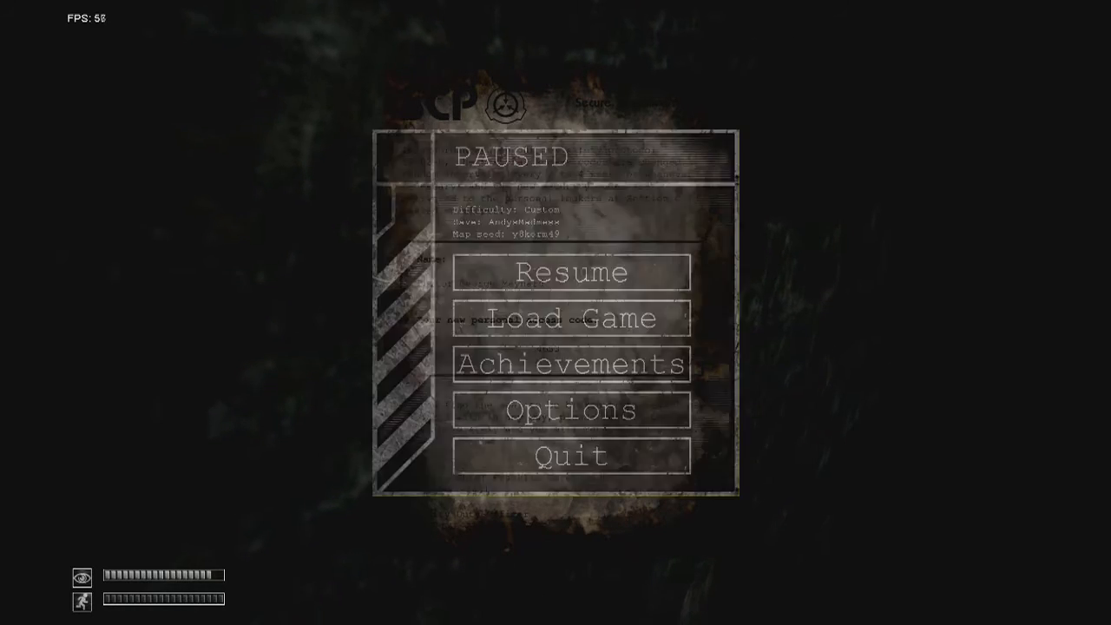
Resume play from the pause menu in the pocket dimension.
left_click(571, 271)
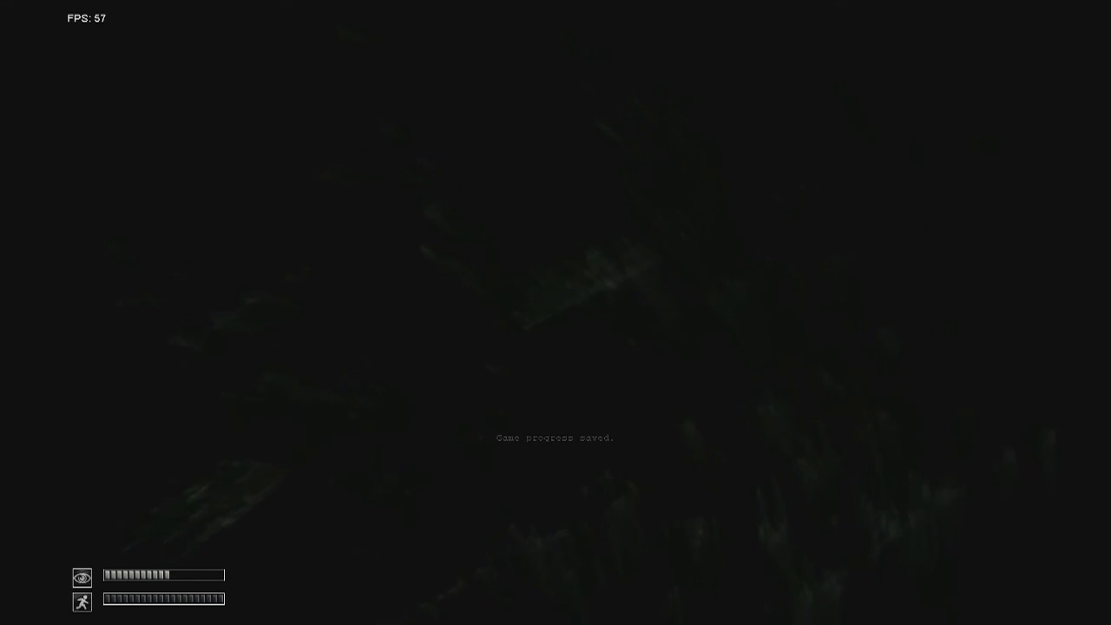
Pause the game after the progress-saved message to end the session.
key("Escape")
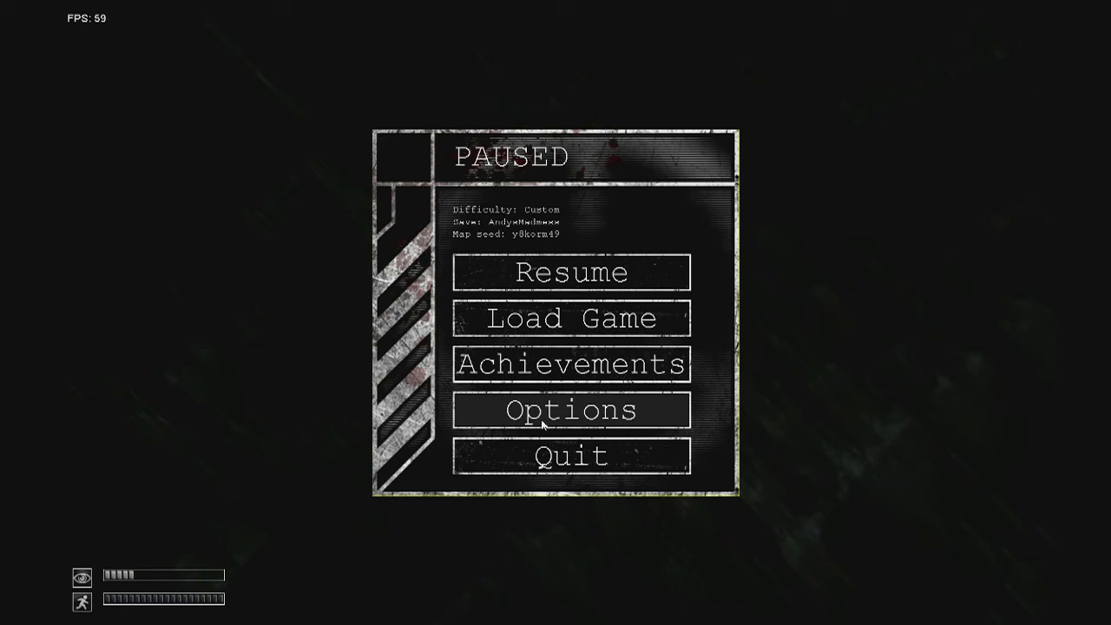